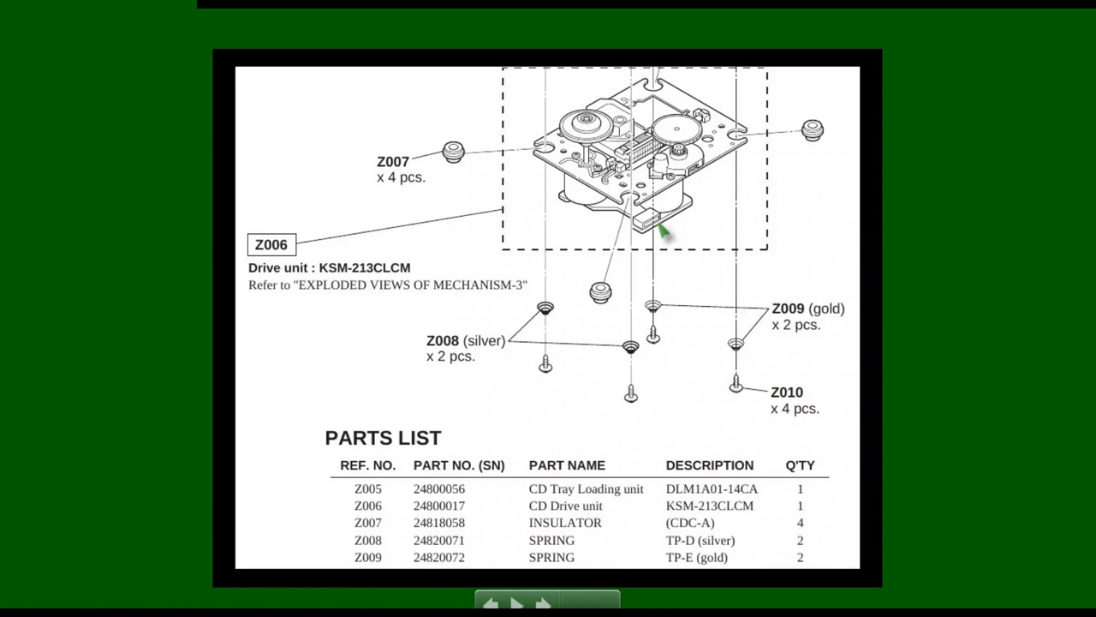
mouse_move(684, 290)
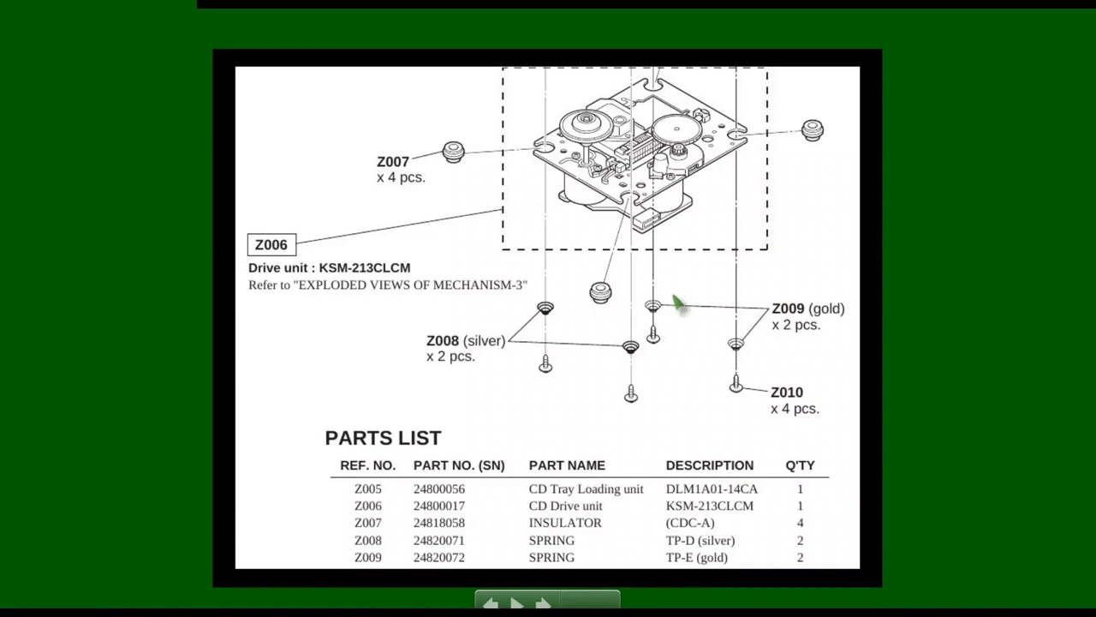
mouse_move(651, 316)
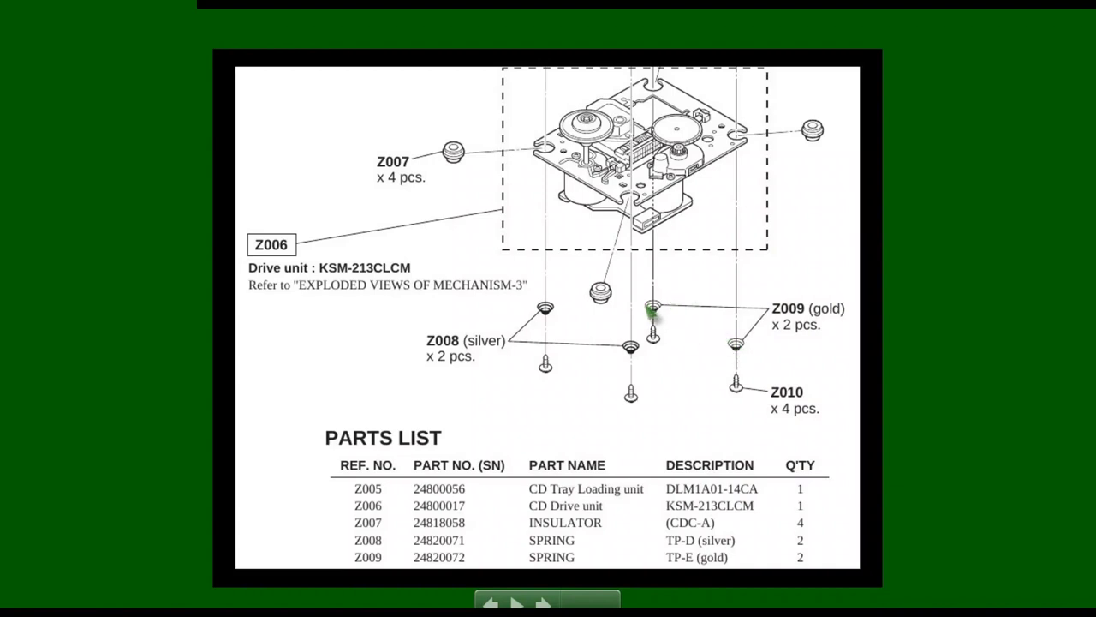
mouse_move(746, 355)
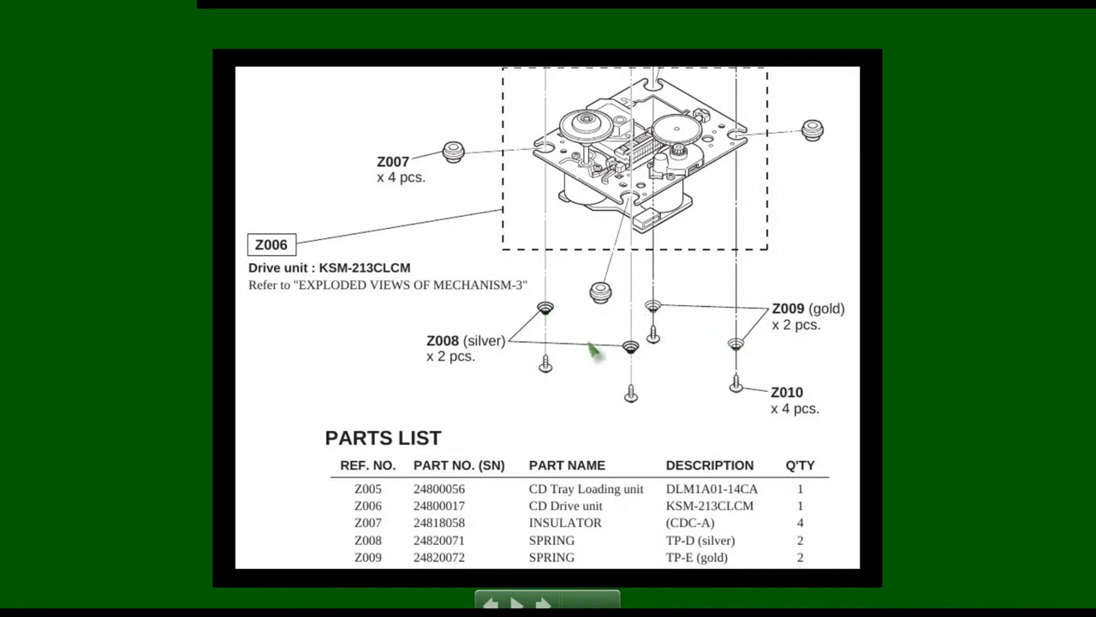
mouse_move(638, 358)
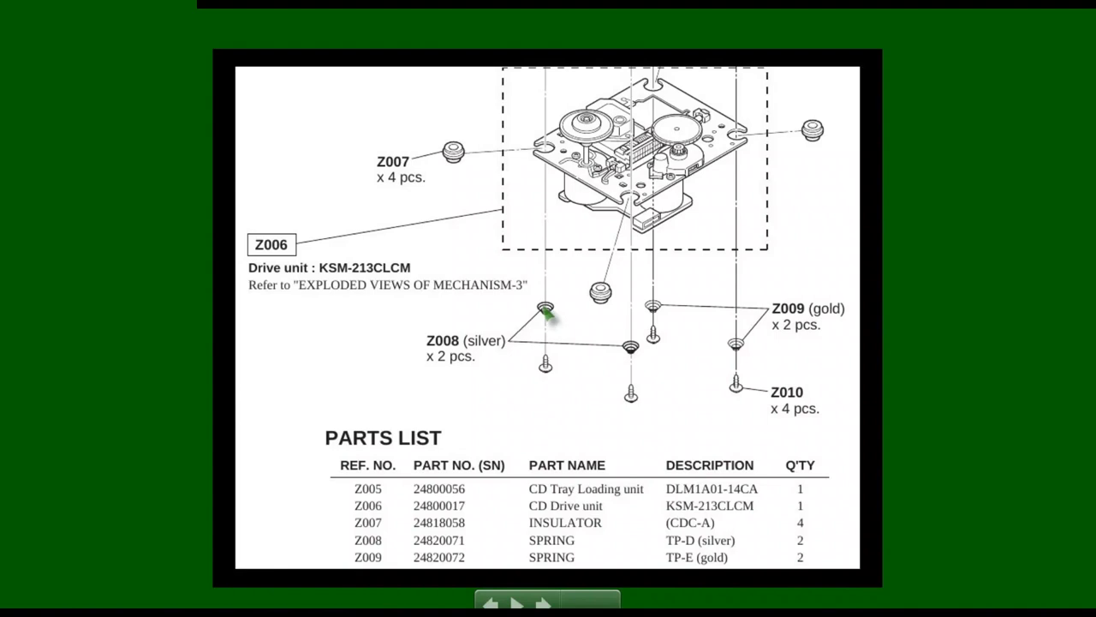
mouse_move(654, 205)
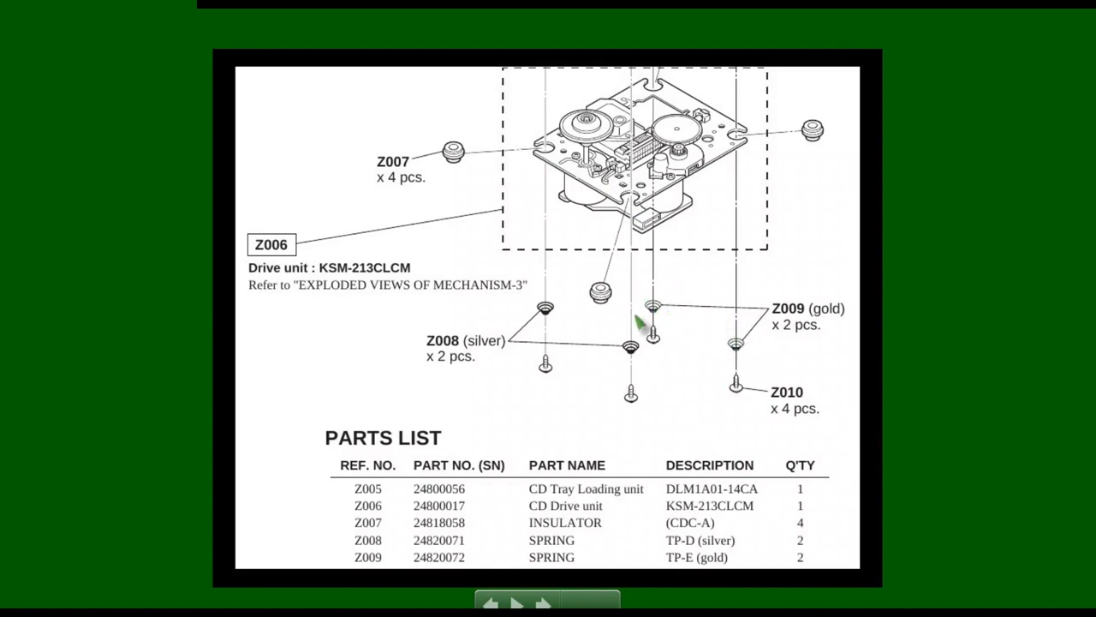
mouse_move(682, 98)
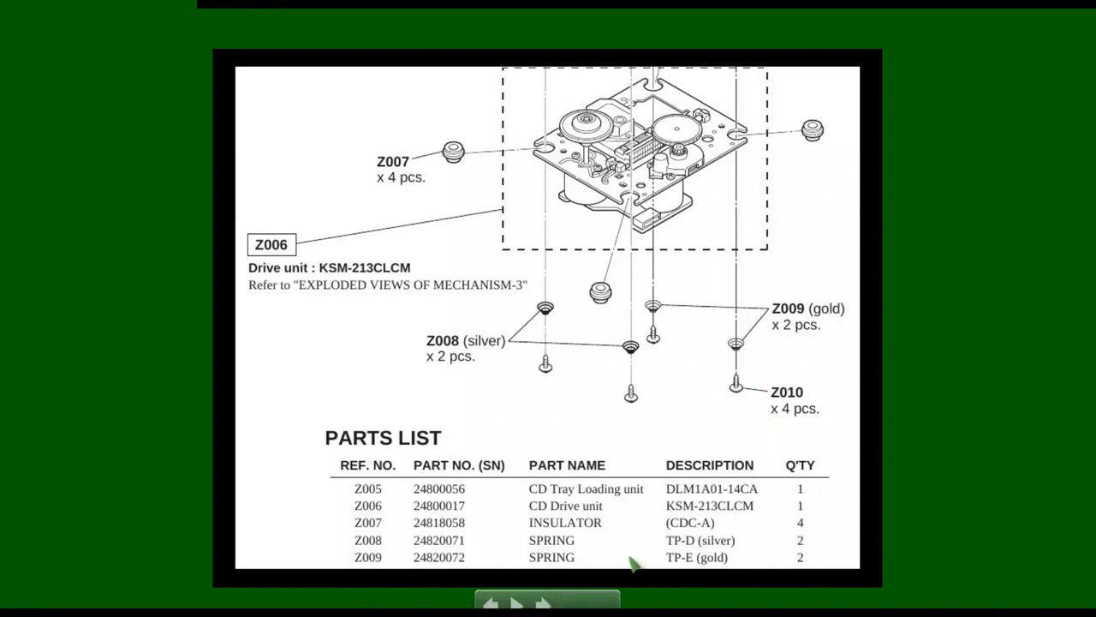
mouse_move(723, 569)
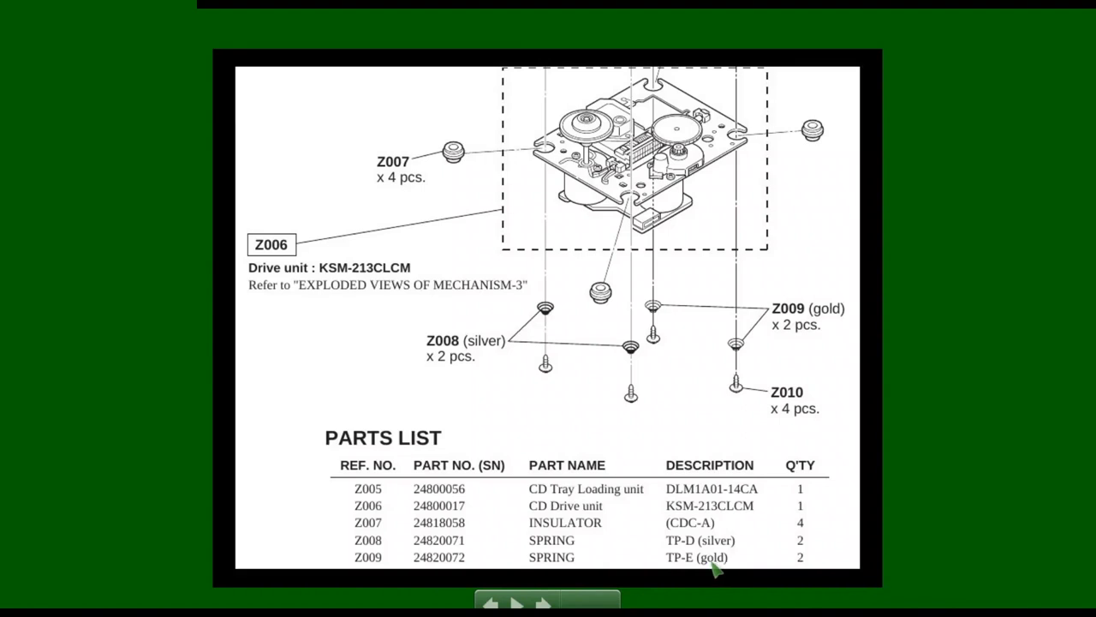
mouse_move(719, 569)
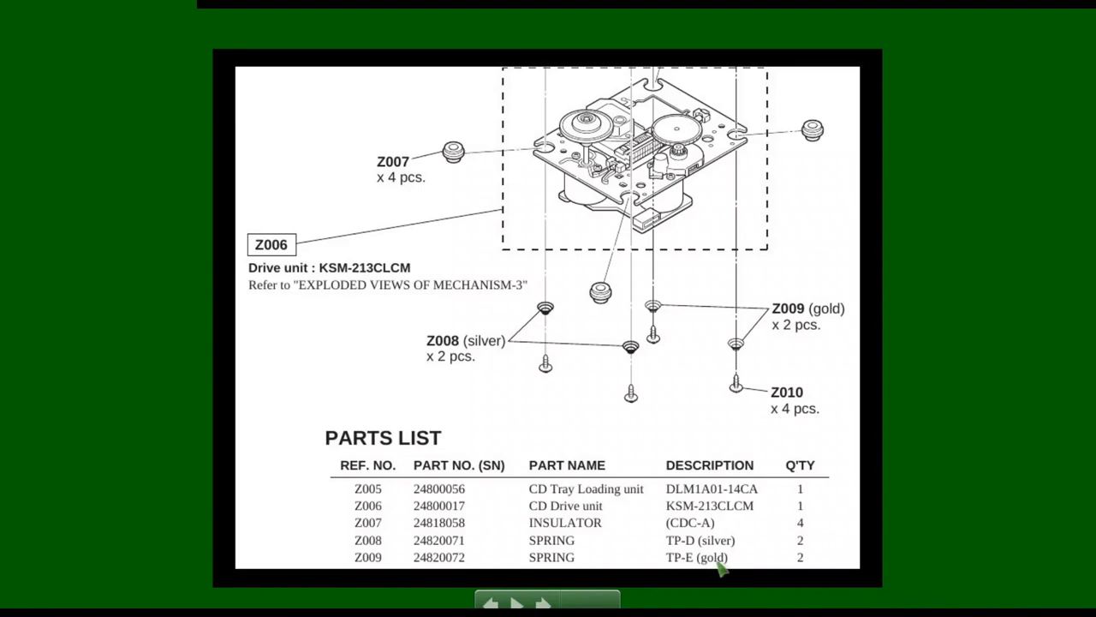
mouse_move(767, 238)
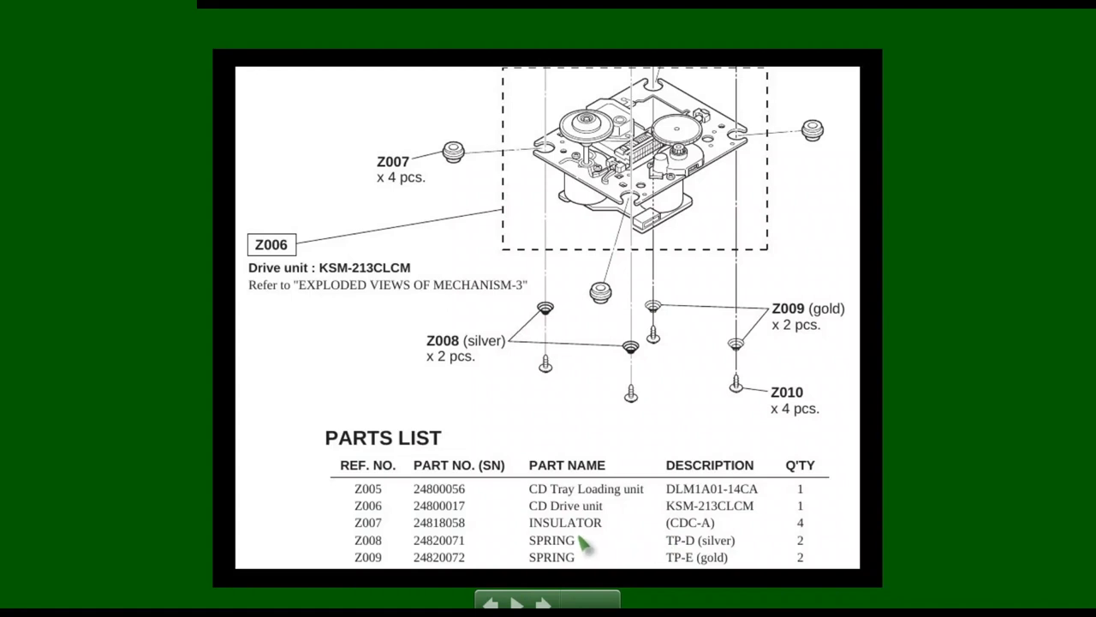
mouse_move(702, 551)
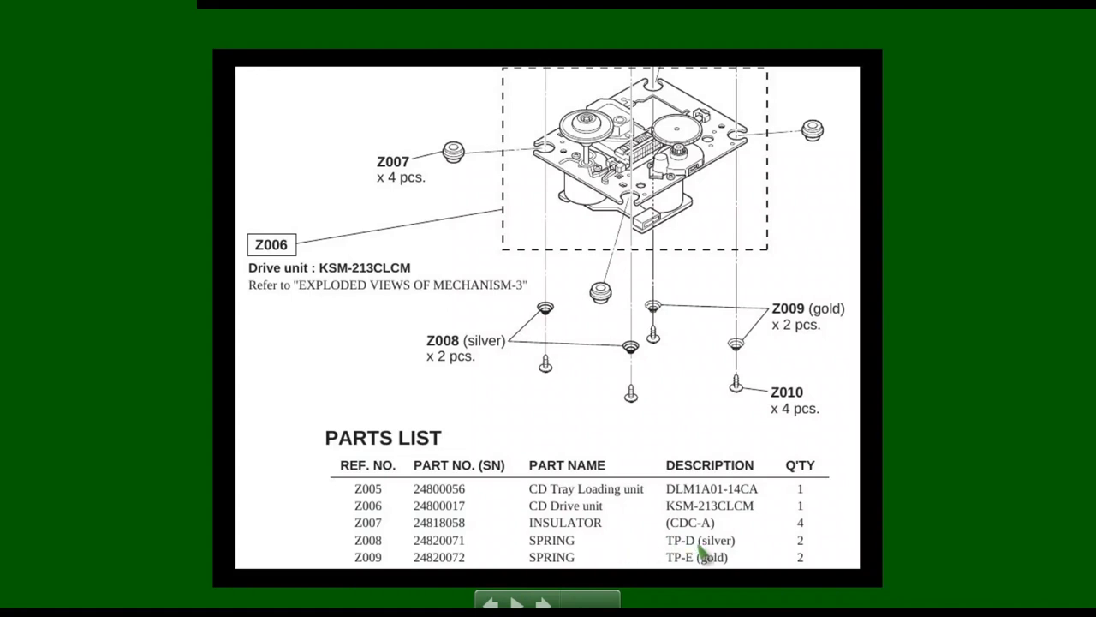
mouse_move(699, 551)
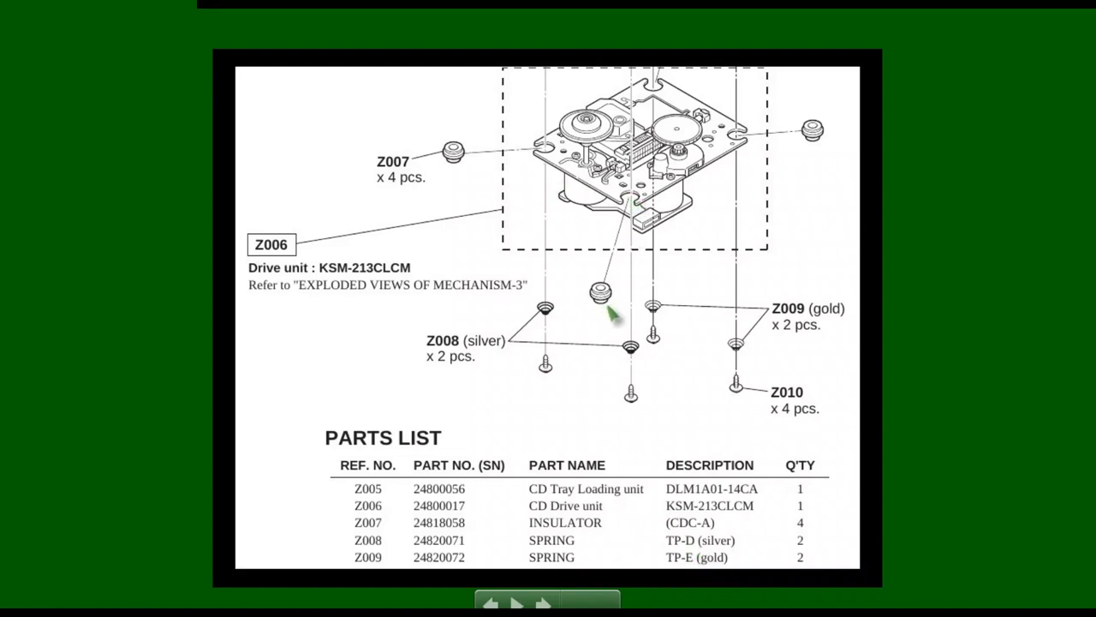
mouse_move(716, 557)
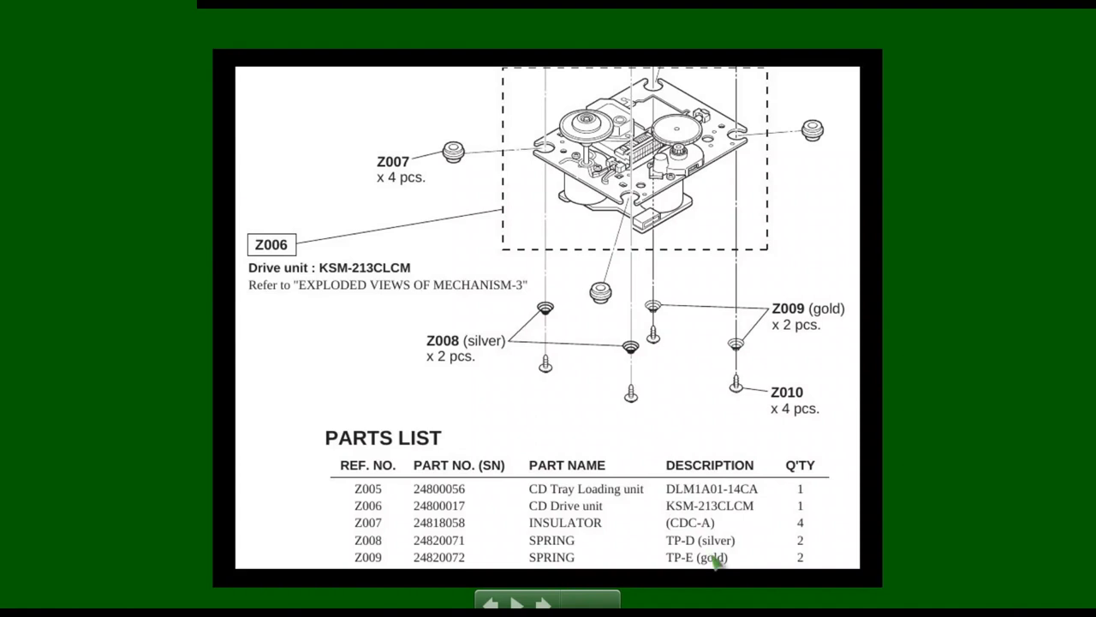
mouse_move(757, 555)
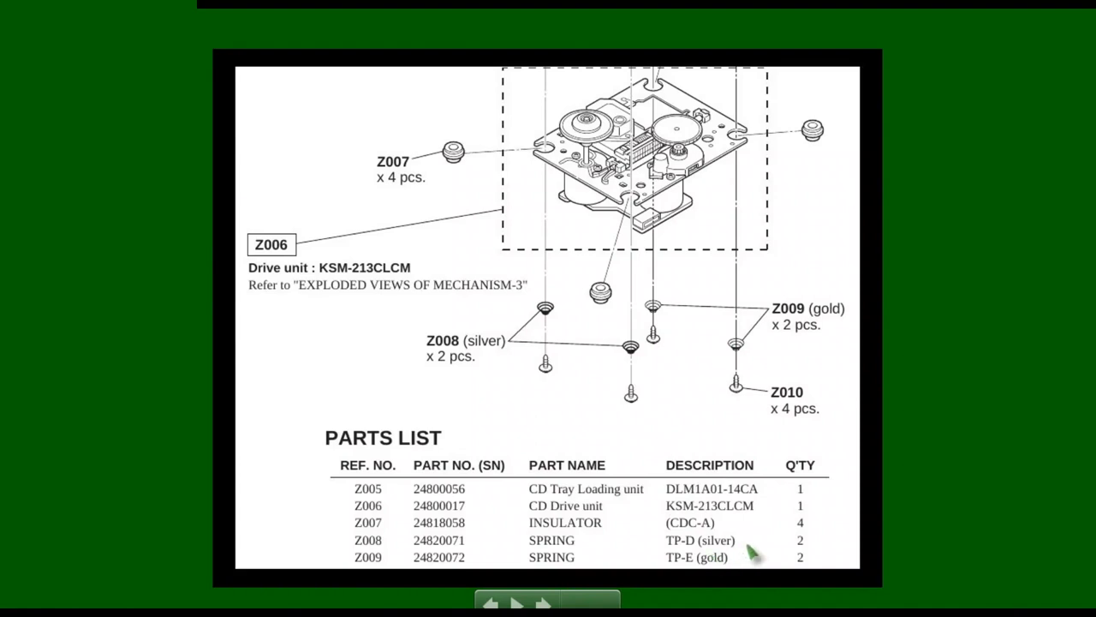
mouse_move(752, 549)
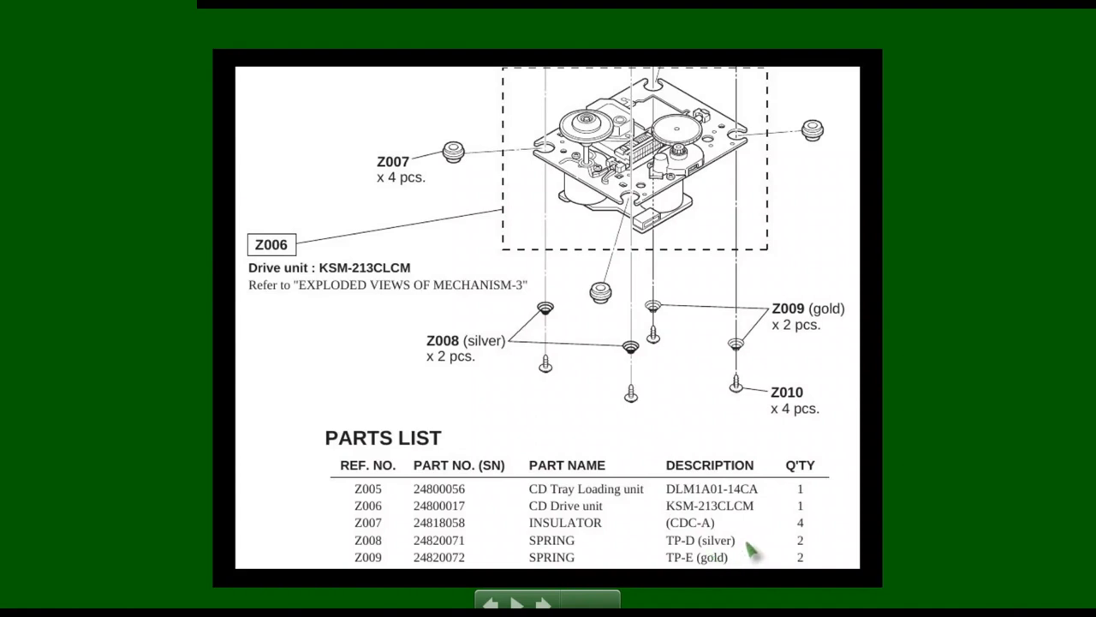
mouse_move(565, 370)
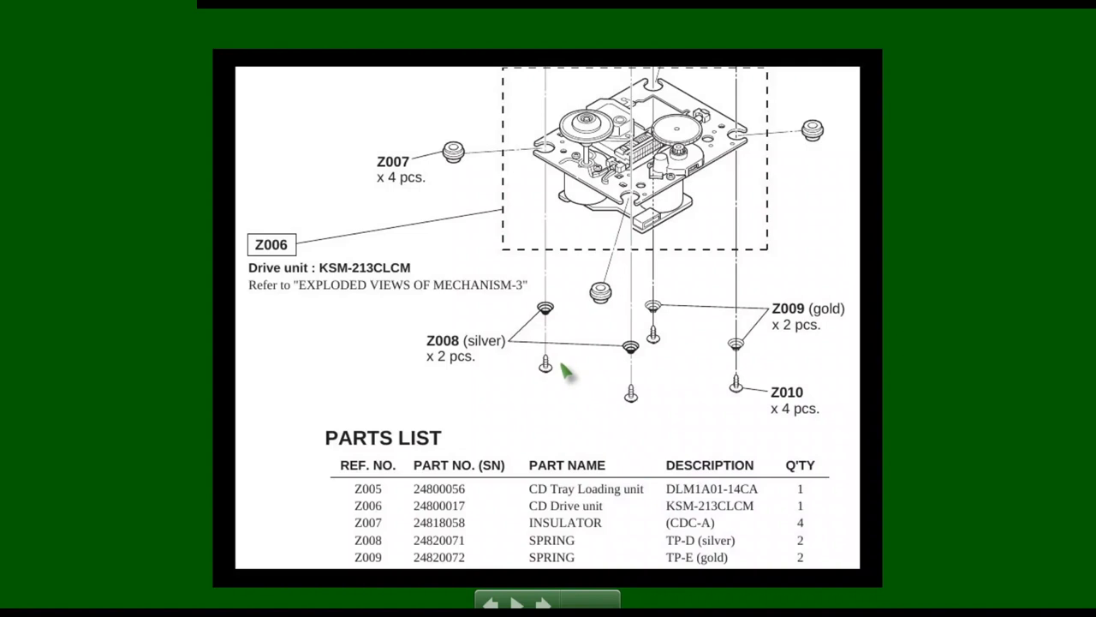
mouse_move(586, 305)
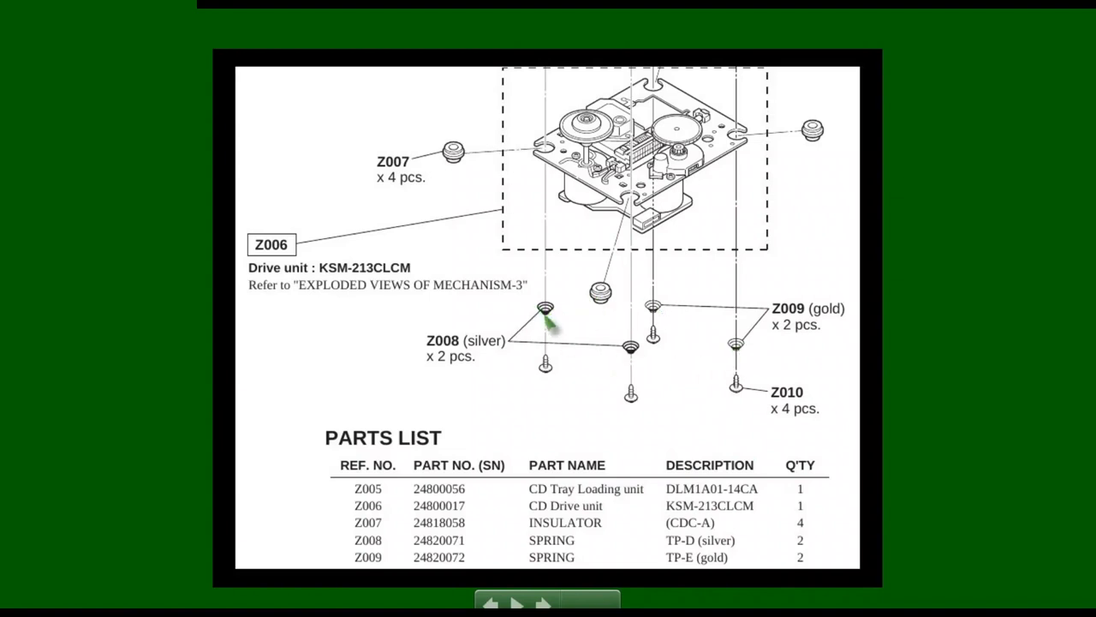
mouse_move(637, 318)
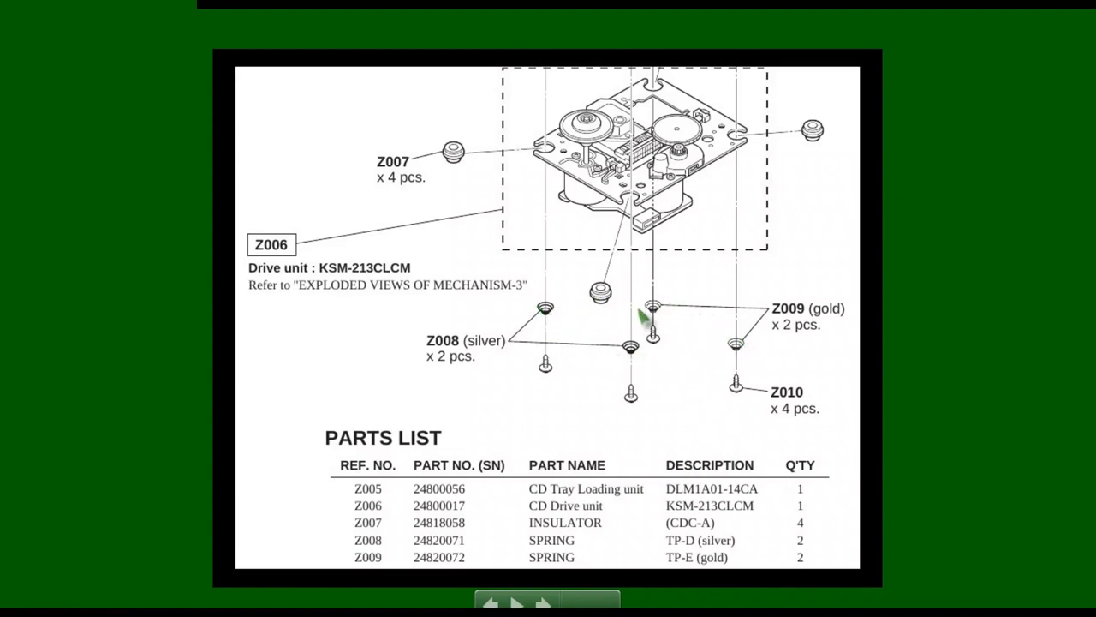
mouse_move(614, 346)
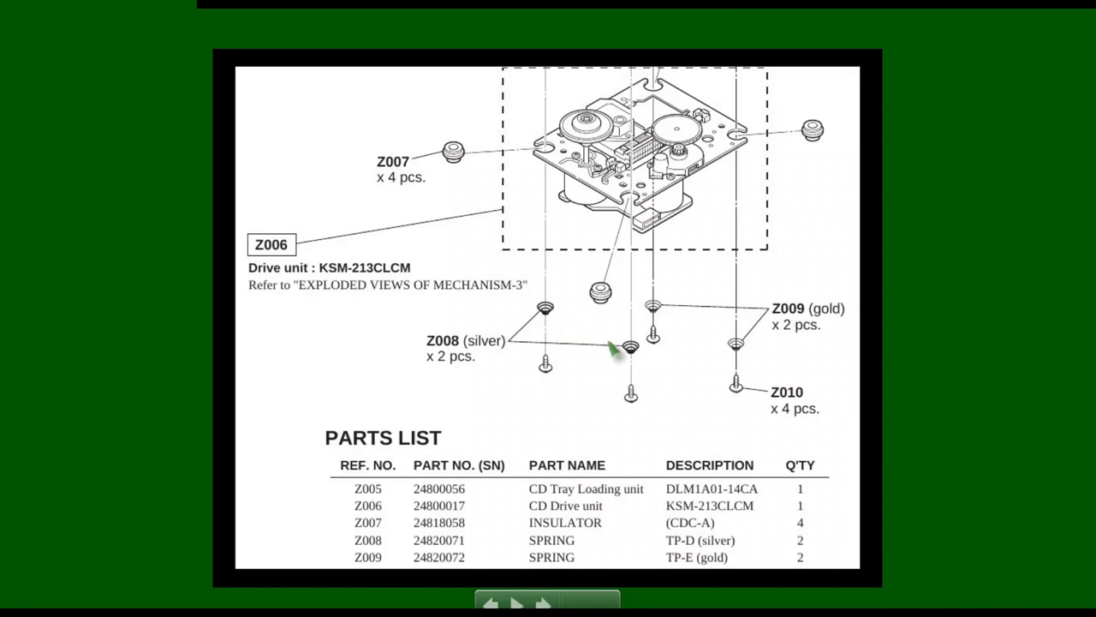
mouse_move(634, 358)
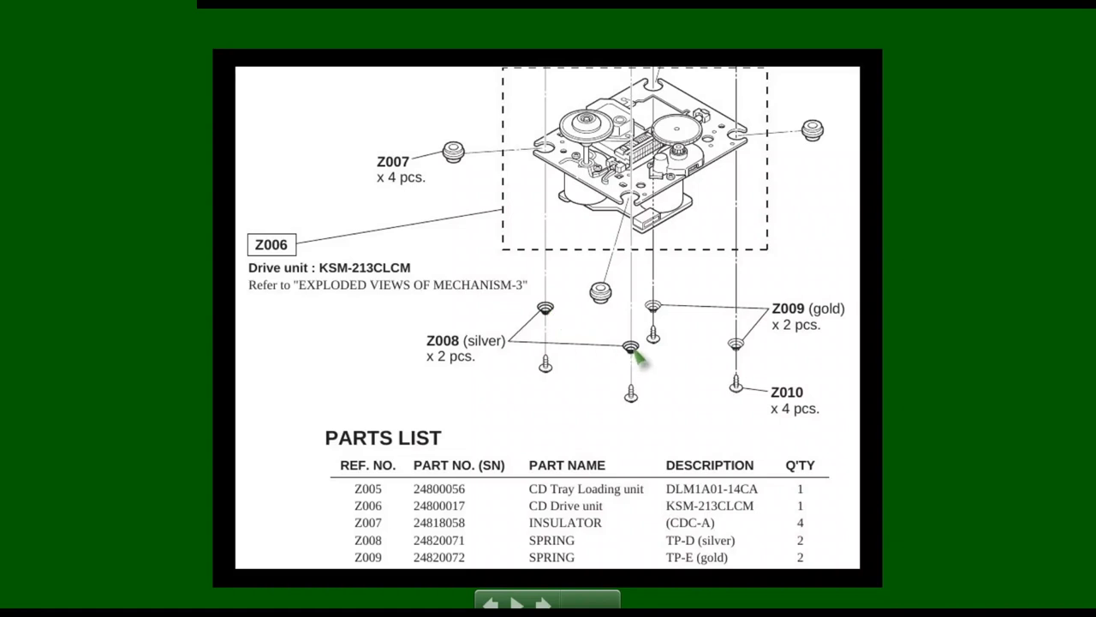
mouse_move(702, 368)
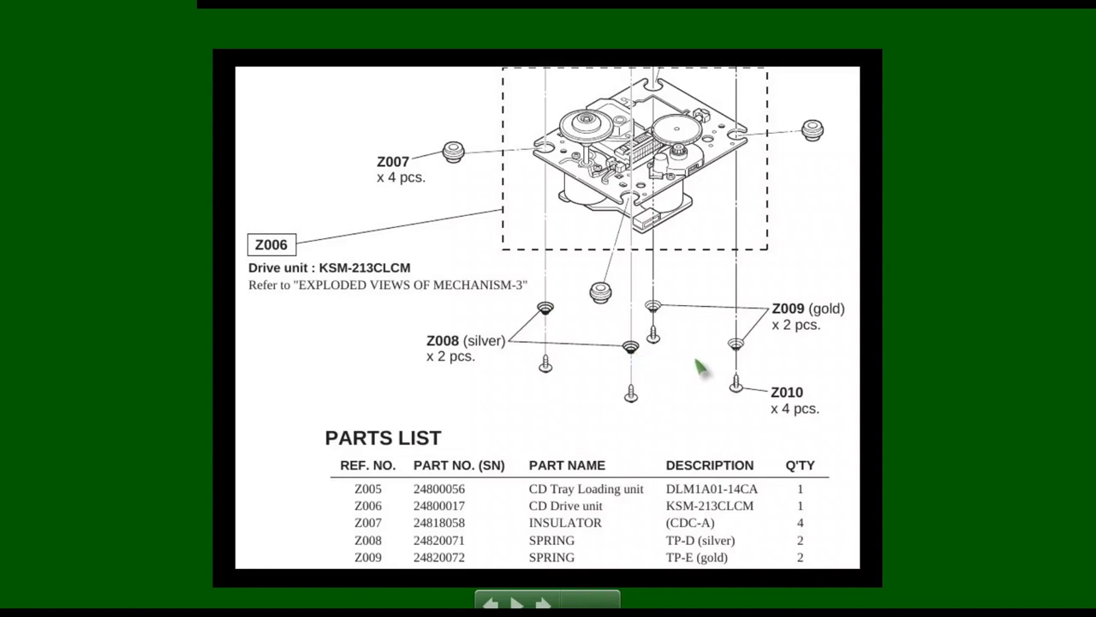
mouse_move(711, 312)
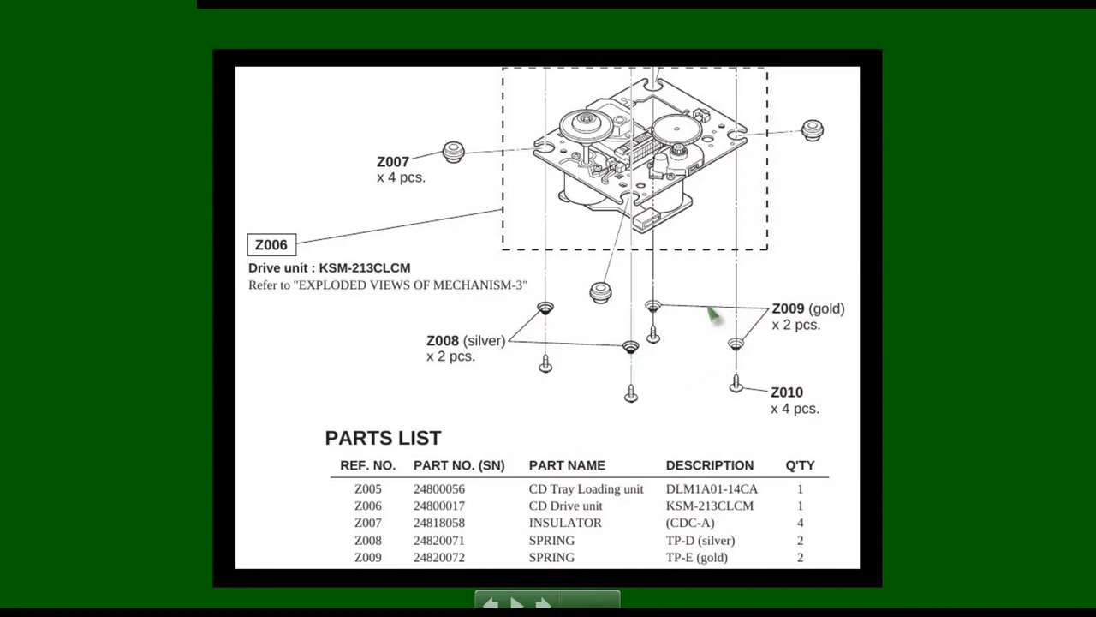
mouse_move(648, 355)
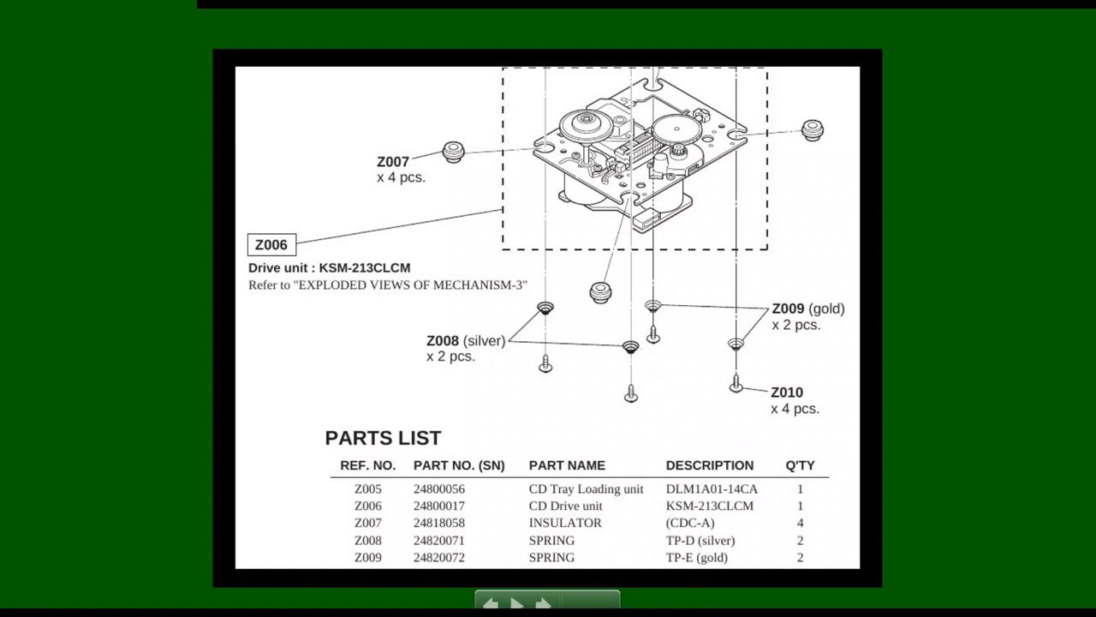
mouse_move(514, 189)
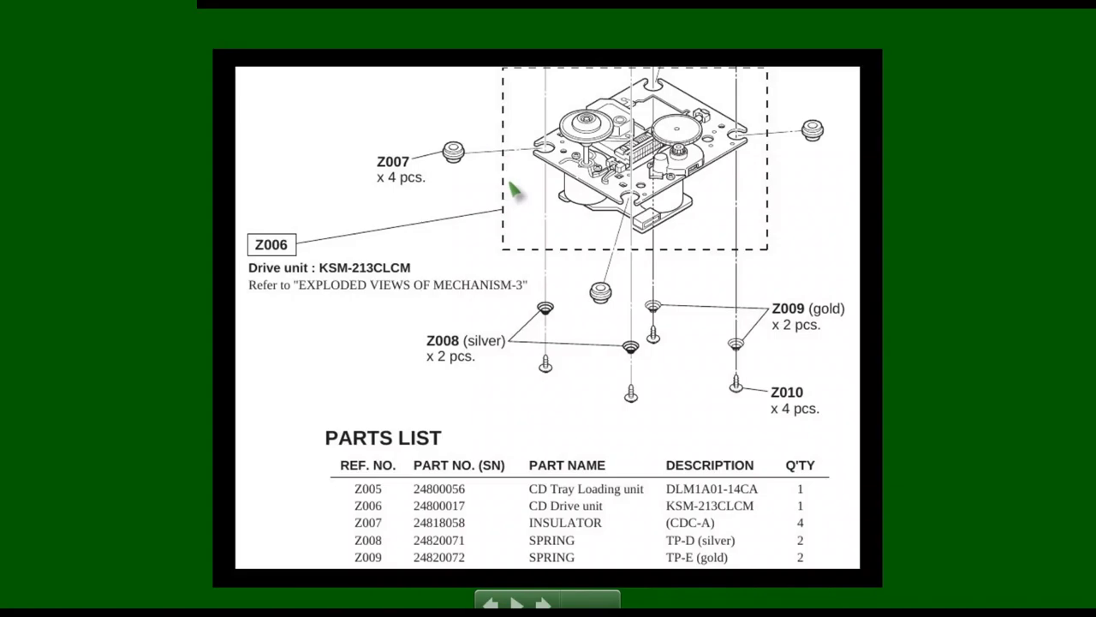